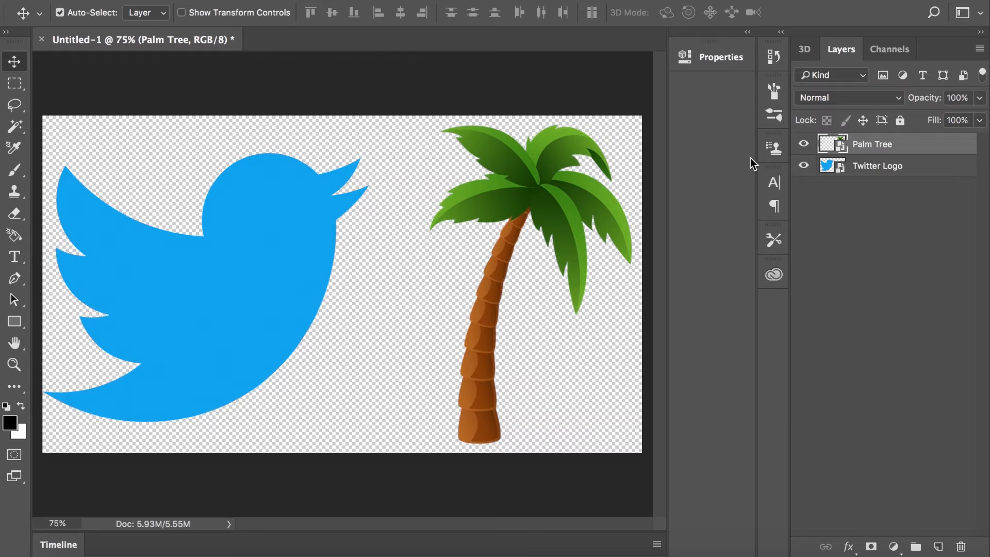
mouse_move(756, 163)
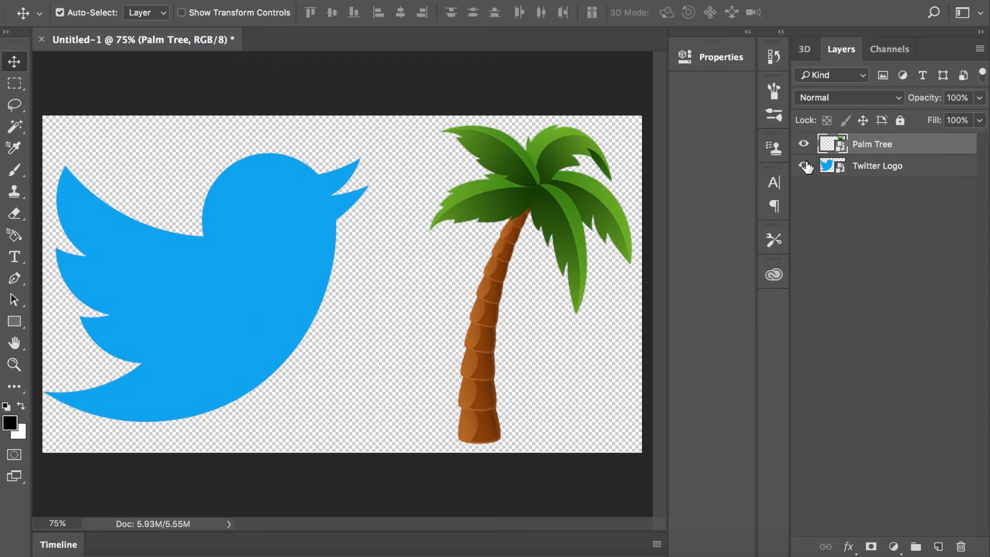
Hide the Twitter Logo layer so only the palm tree shows on the canvas.
left_click(803, 165)
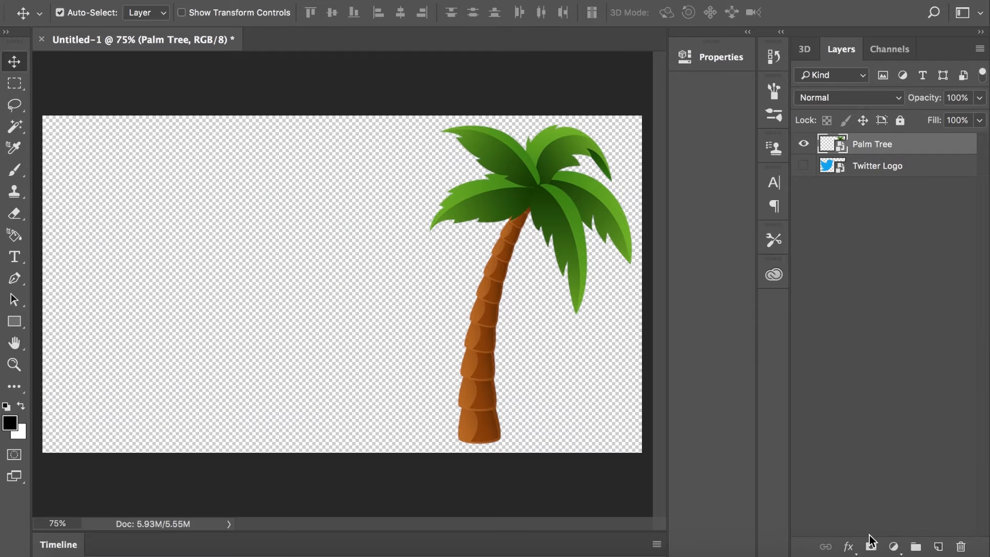
Add a Hue/Saturation adjustment clipped to Palm Tree with minimum lightness, making it black.
left_click(893, 546)
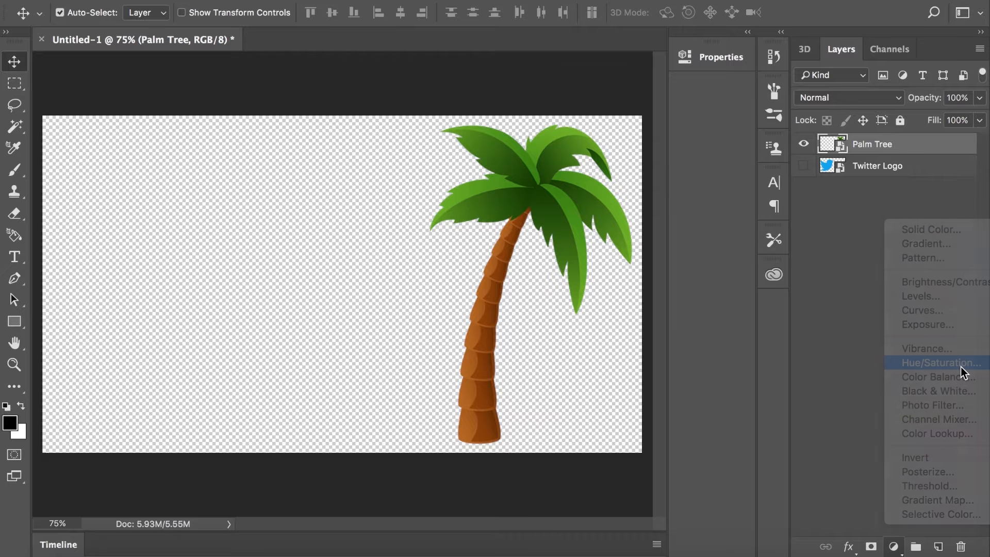
left_click(940, 362)
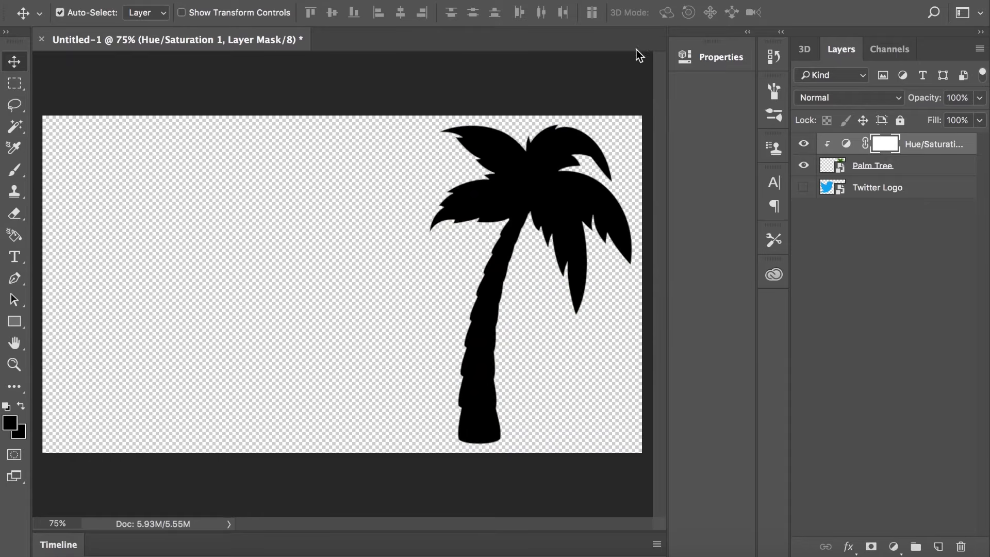
left_click(874, 165)
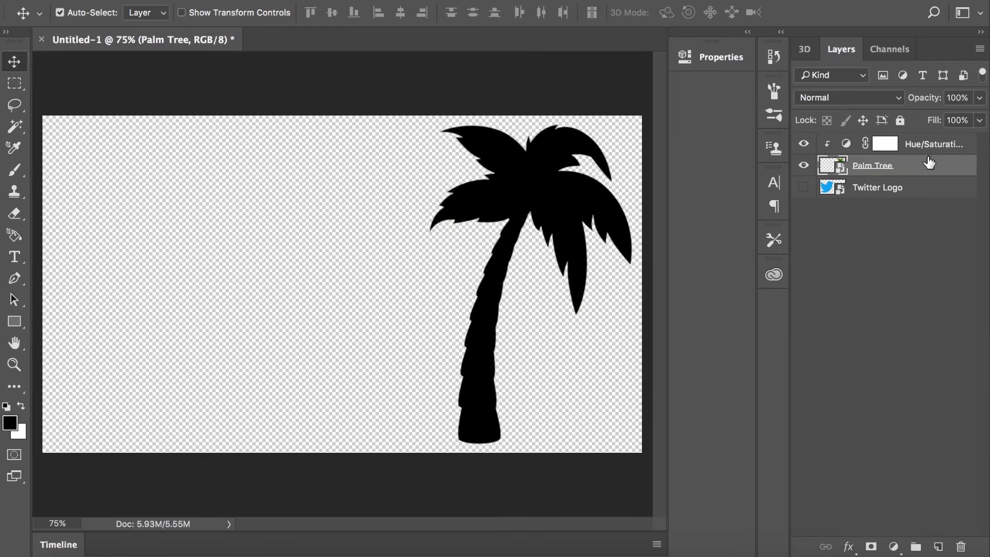
Apply a white Inner Glow to Palm Tree: Center source, Choke 100%, Size 8 px.
double_click(872, 165)
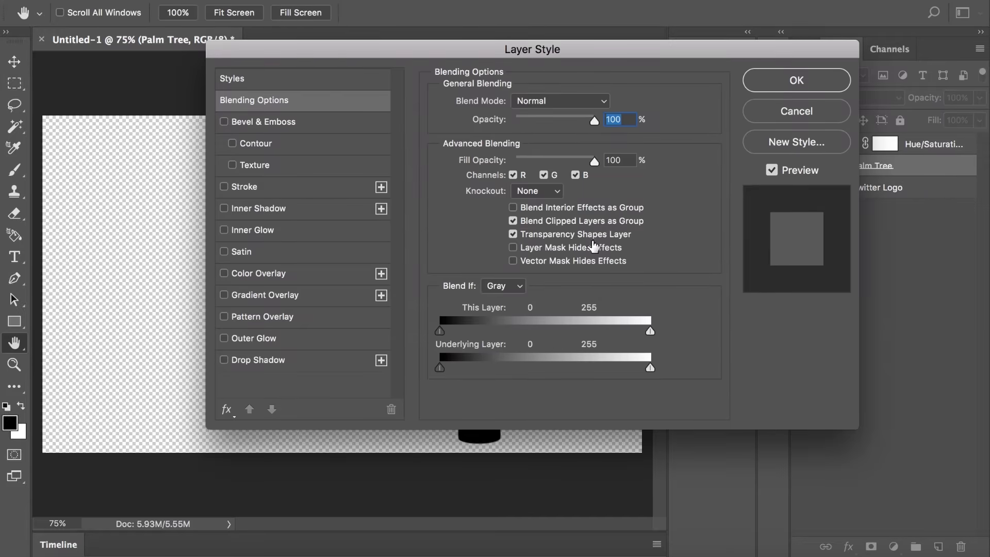
left_click(224, 230)
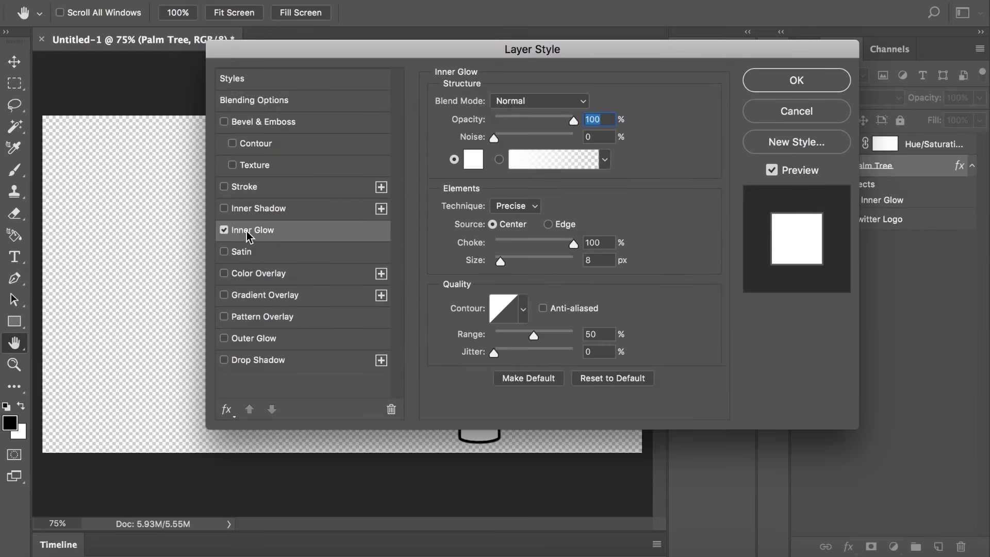
mouse_move(509, 122)
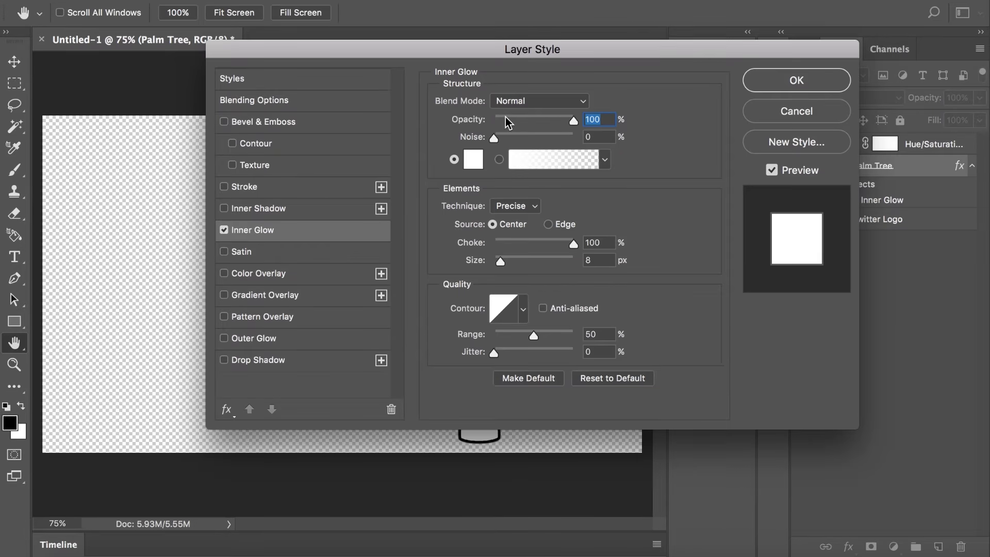
mouse_move(647, 131)
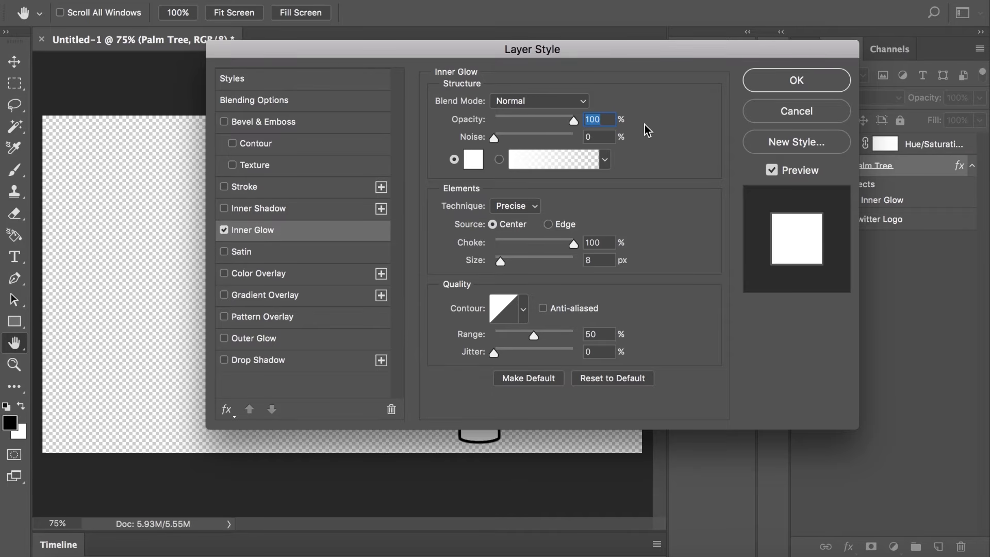
mouse_move(488, 202)
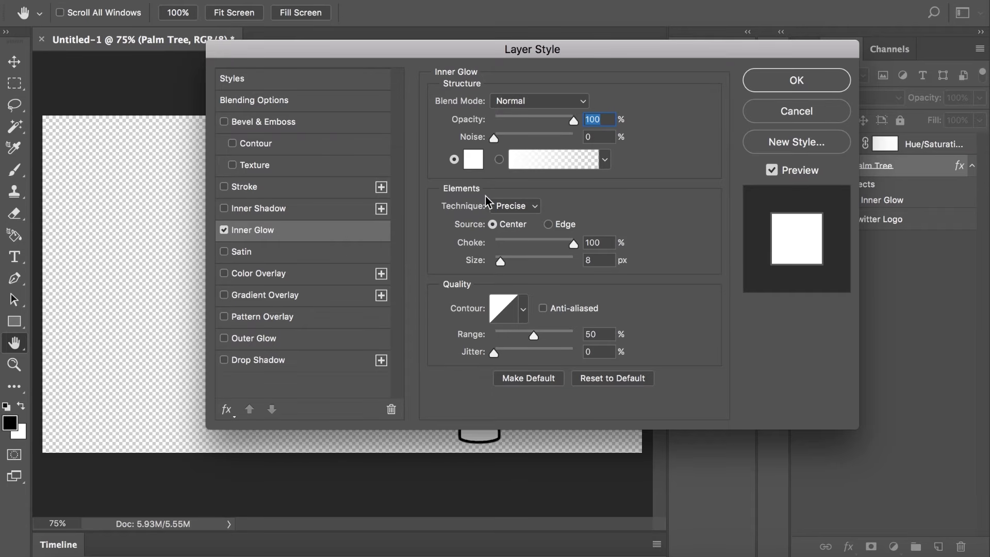
mouse_move(536, 193)
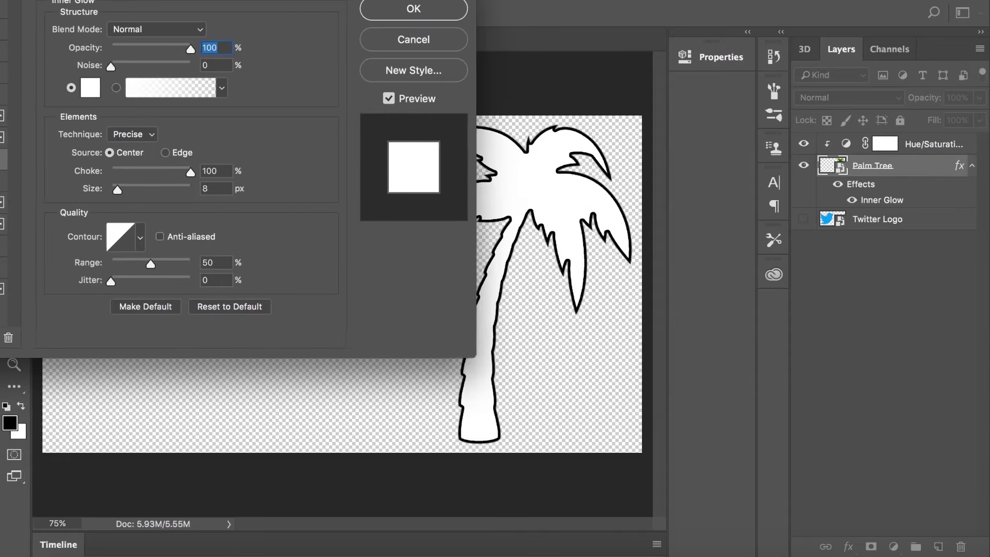
left_click(412, 9)
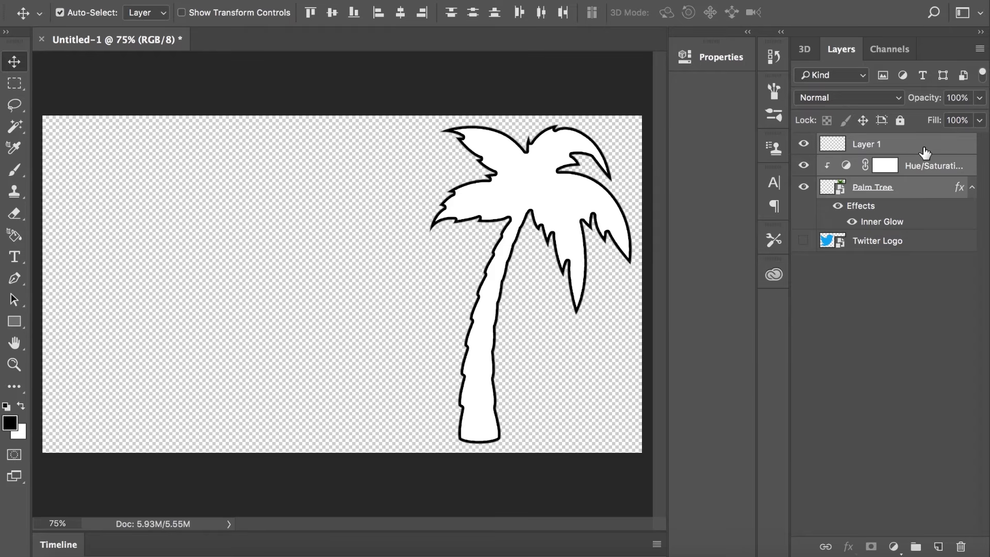
Merge the visible palm tree, adjustment and glow into the new Layer 1.
right_click(866, 144)
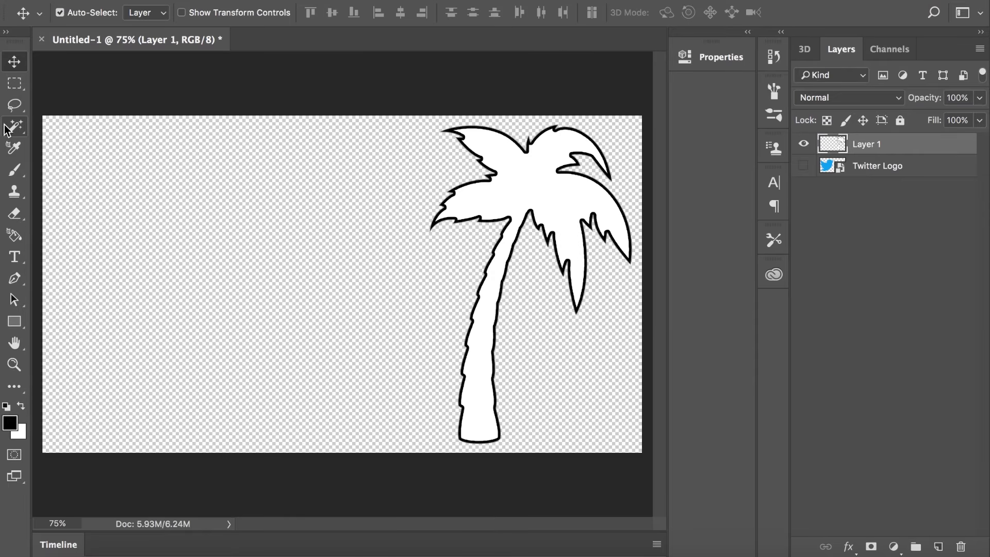
Select the palm tree's white interior with the Magic Wand and erase it, leaving the outline.
left_click(13, 126)
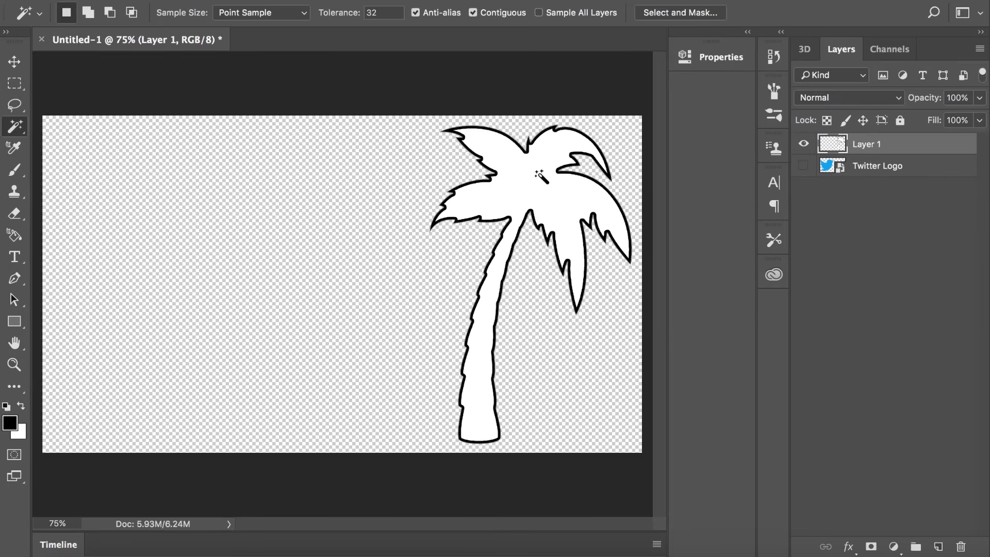
left_click(539, 175)
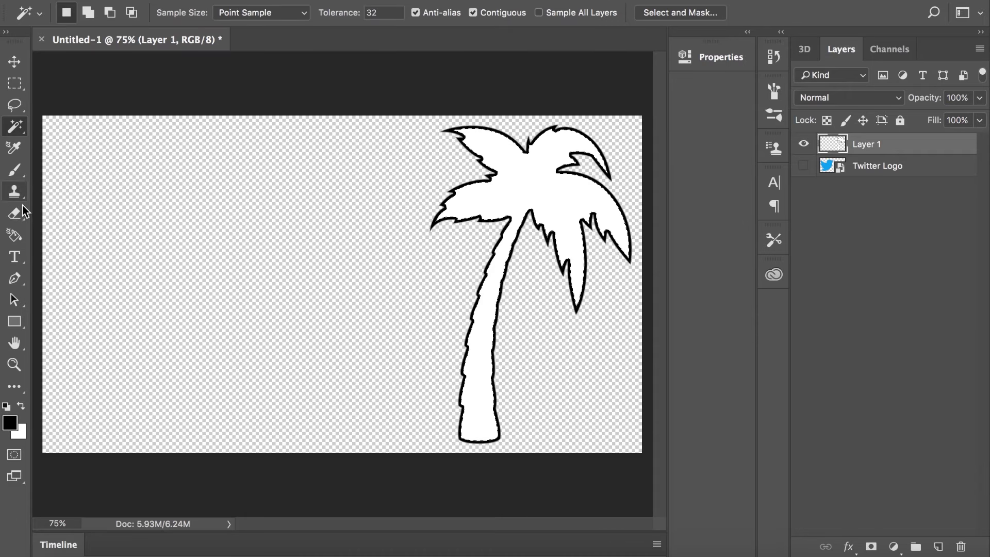
left_click(13, 214)
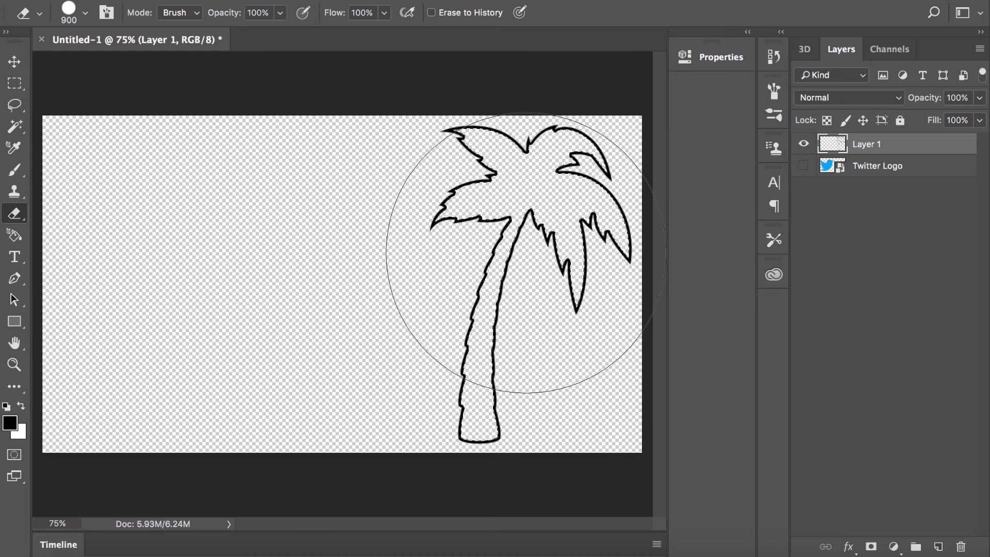
left_click(14, 62)
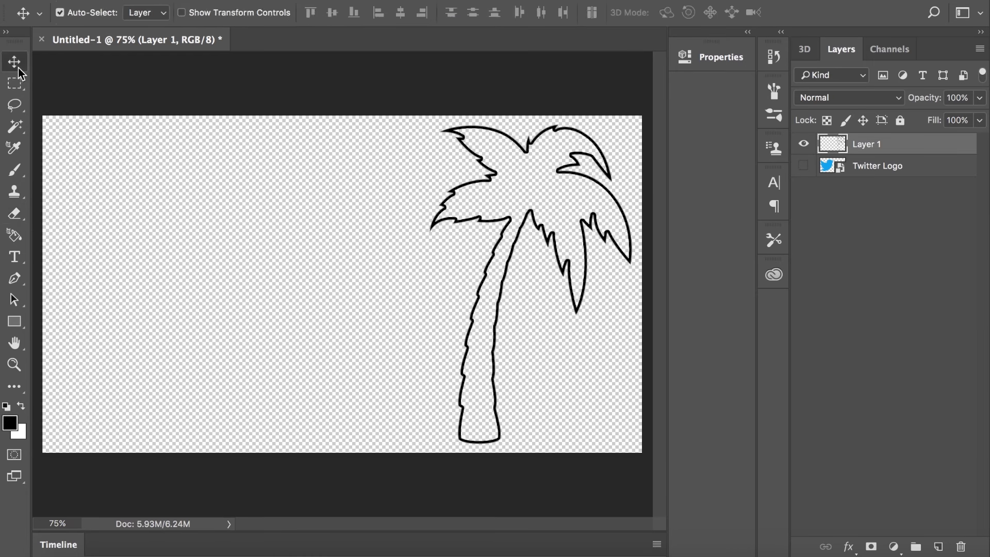
mouse_move(305, 261)
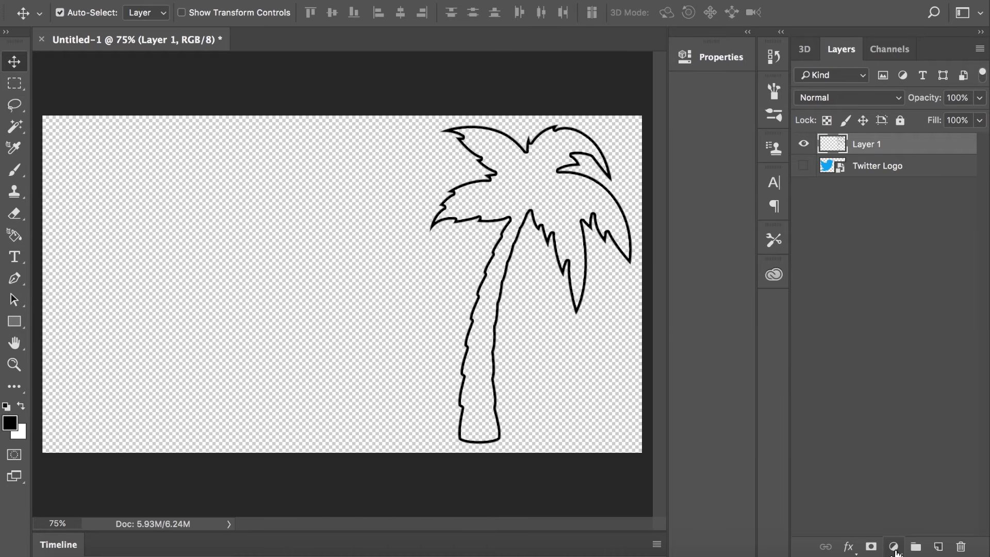
Add a Hue/Saturation adjustment clipped to Layer 1 raising lightness to whiten the outline, then show the Twitter logo.
left_click(893, 547)
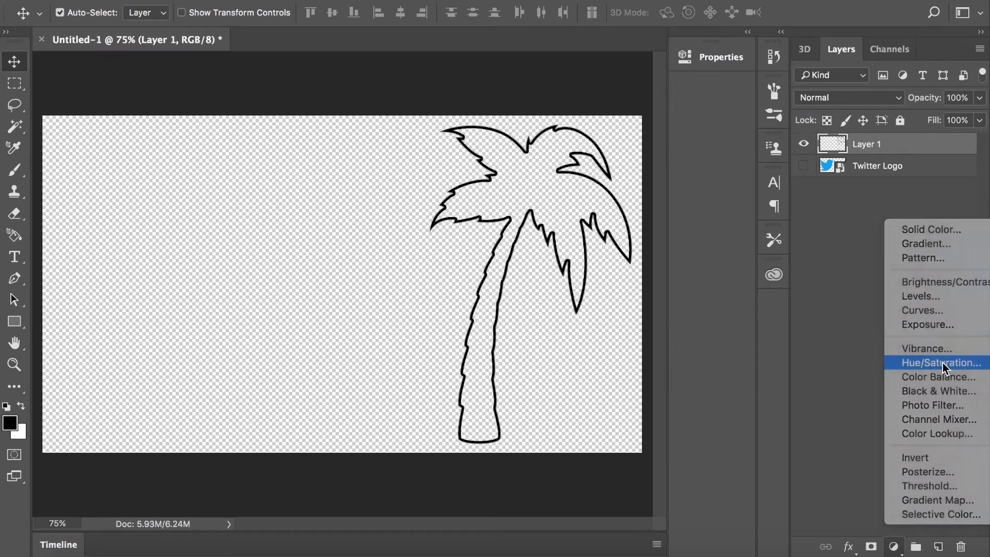
left_click(940, 362)
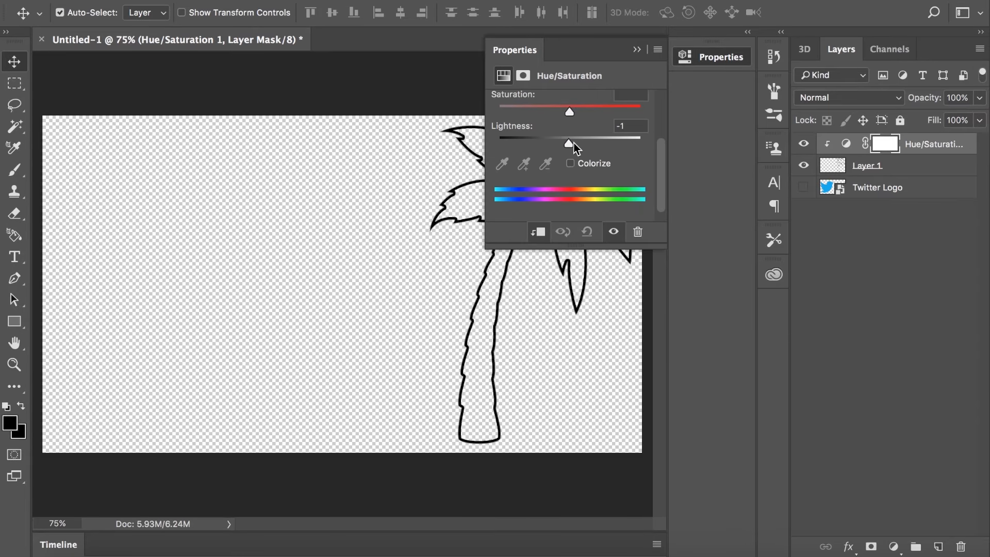
left_click(637, 50)
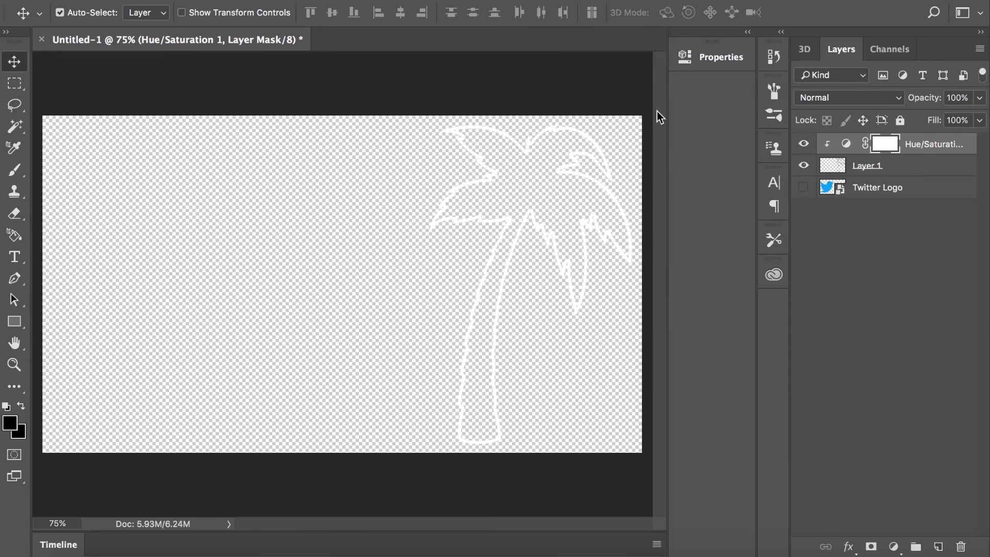
left_click(803, 187)
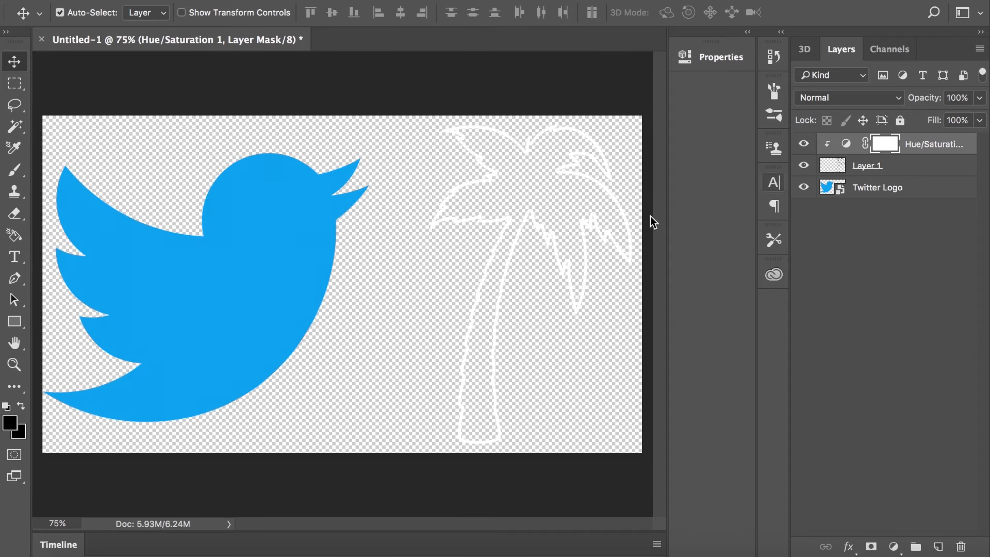
Add a Hue/Saturation adjustment clipped to Twitter Logo with lightness dropped to black.
left_click(876, 187)
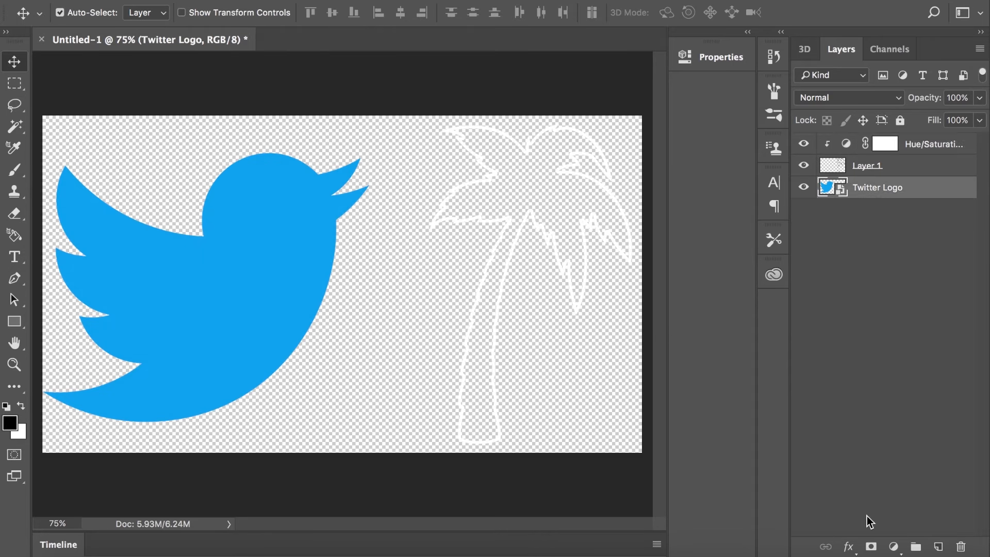
left_click(893, 547)
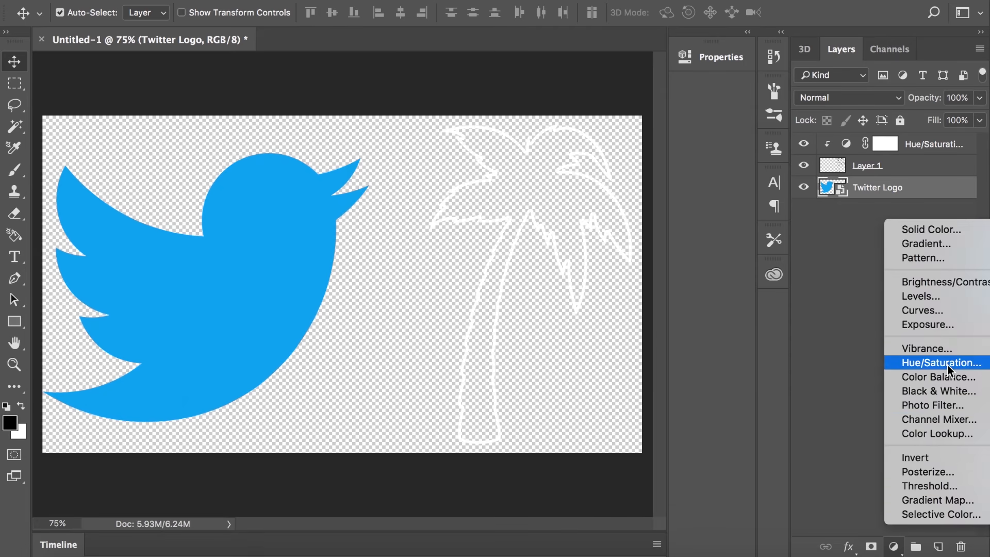
left_click(941, 362)
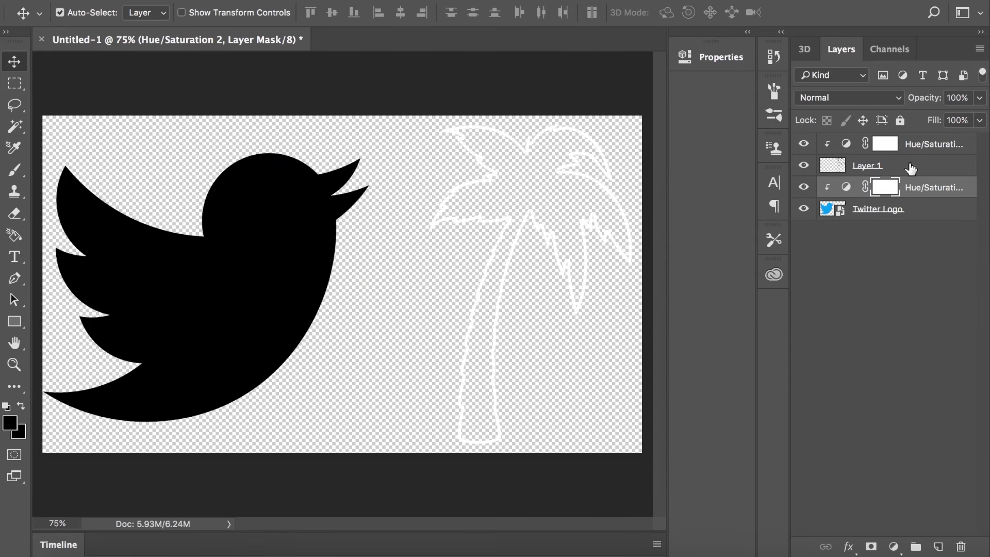
Apply a white Inner Glow with Choke 100% to the Twitter Logo layer.
double_click(878, 208)
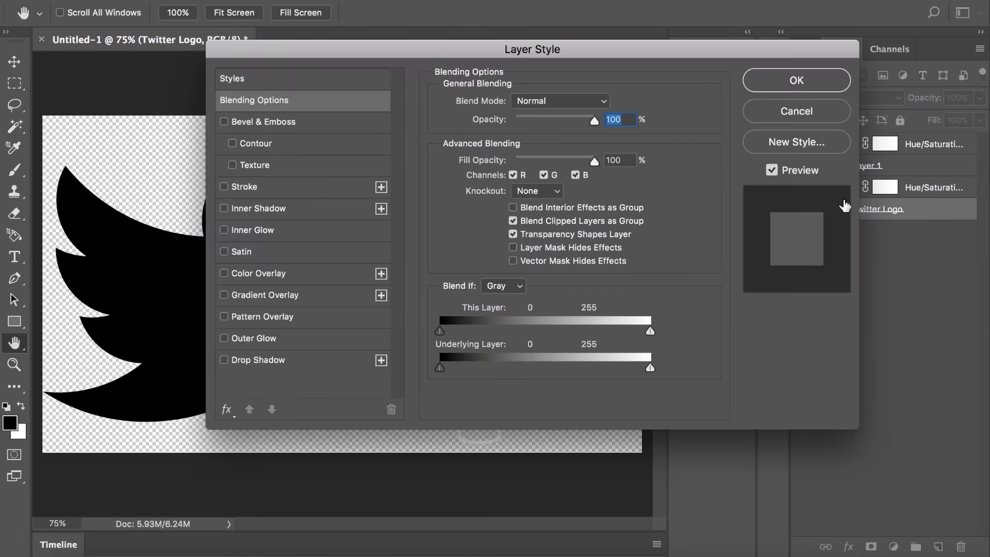
left_click(224, 229)
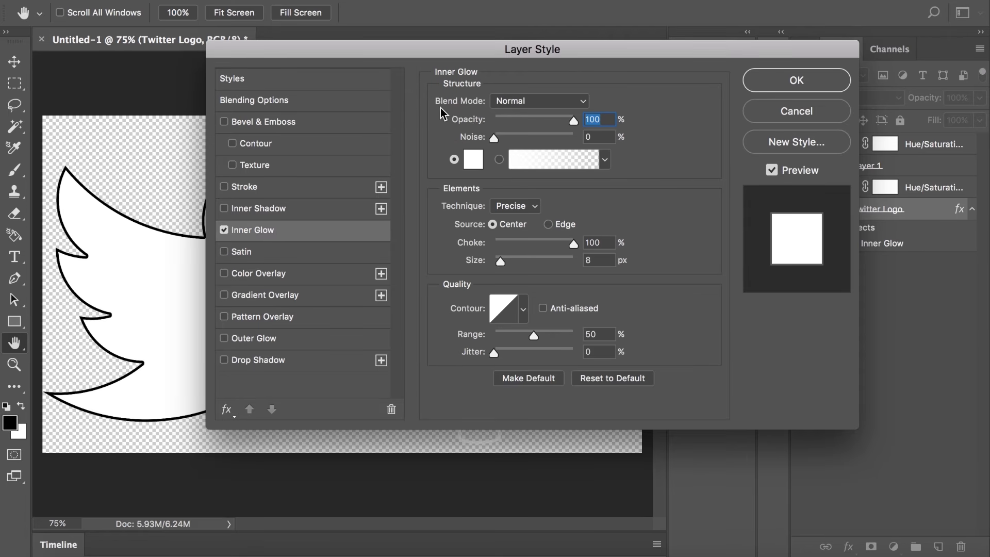
mouse_move(470, 145)
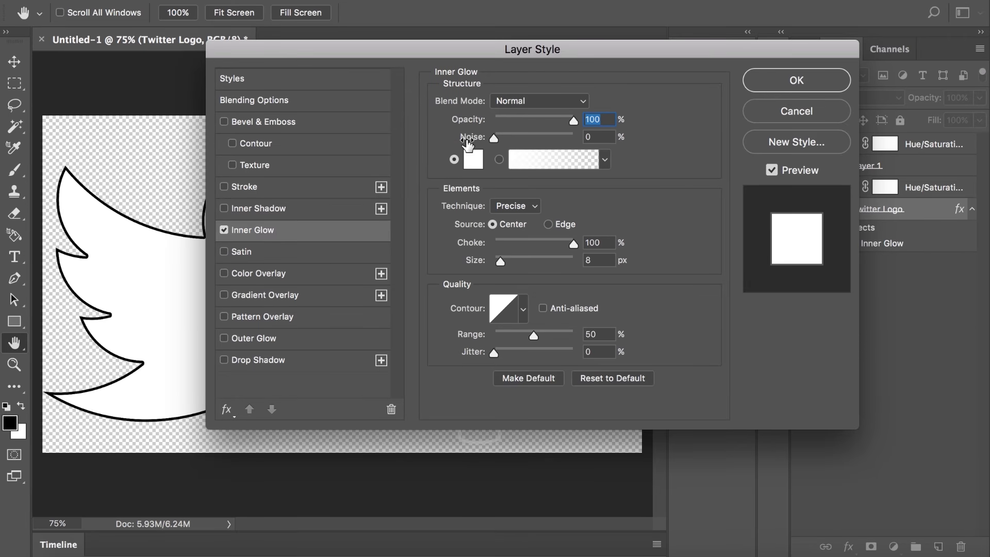
mouse_move(509, 230)
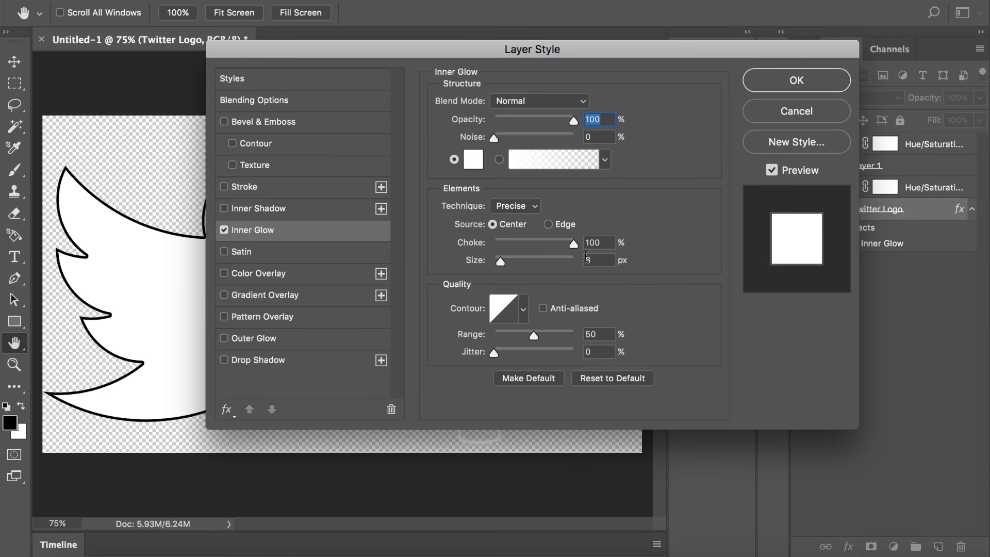
left_click(795, 80)
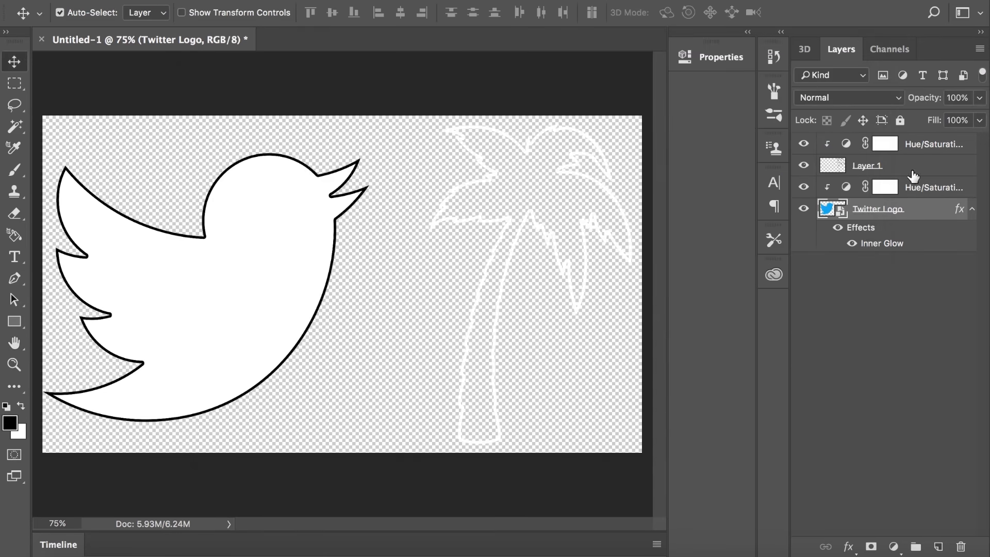
Merge a new layer with the bird's Hue/Saturation and Twitter Logo layers into Layer 2.
left_click(938, 547)
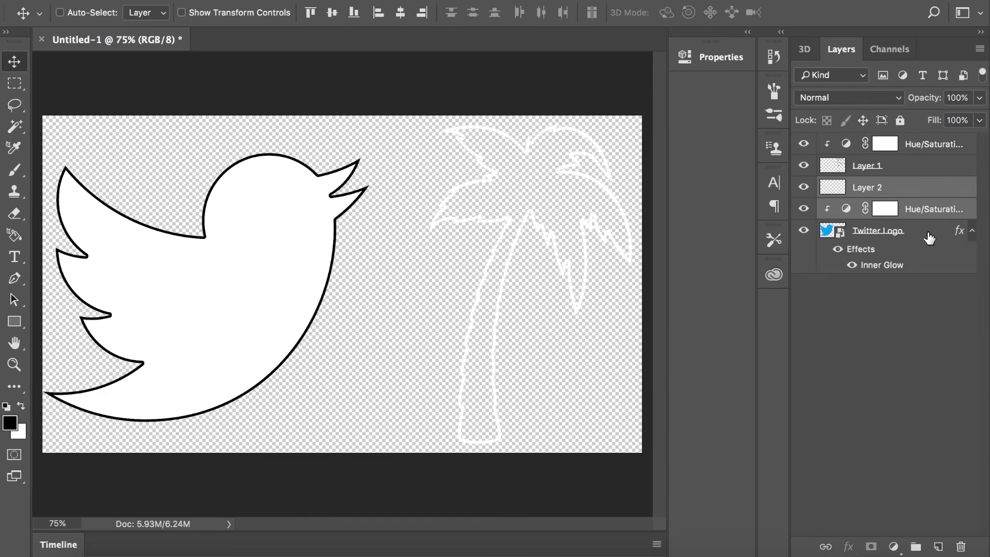
right_click(878, 230)
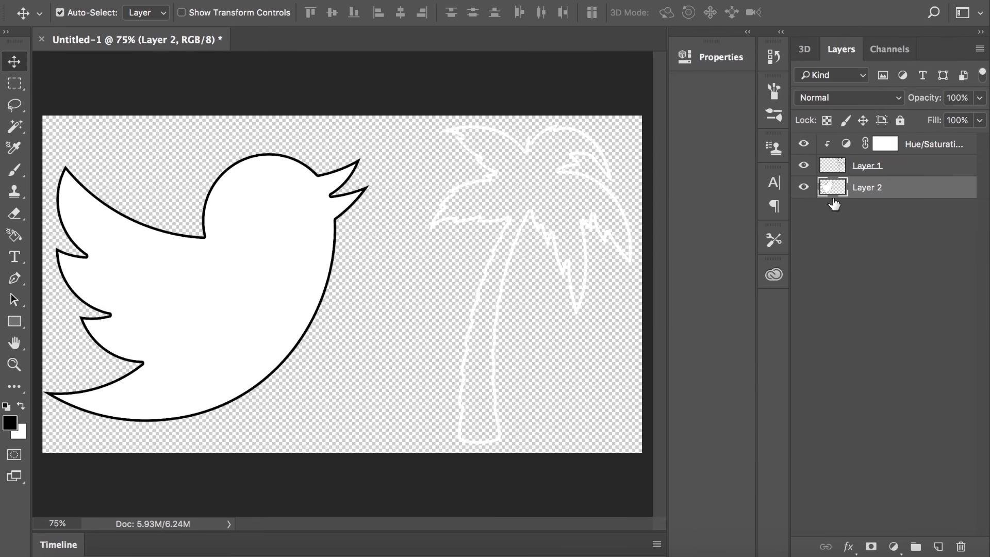
Select the bird's white interior with the Magic Wand and erase it with a large Eraser brush.
left_click(14, 126)
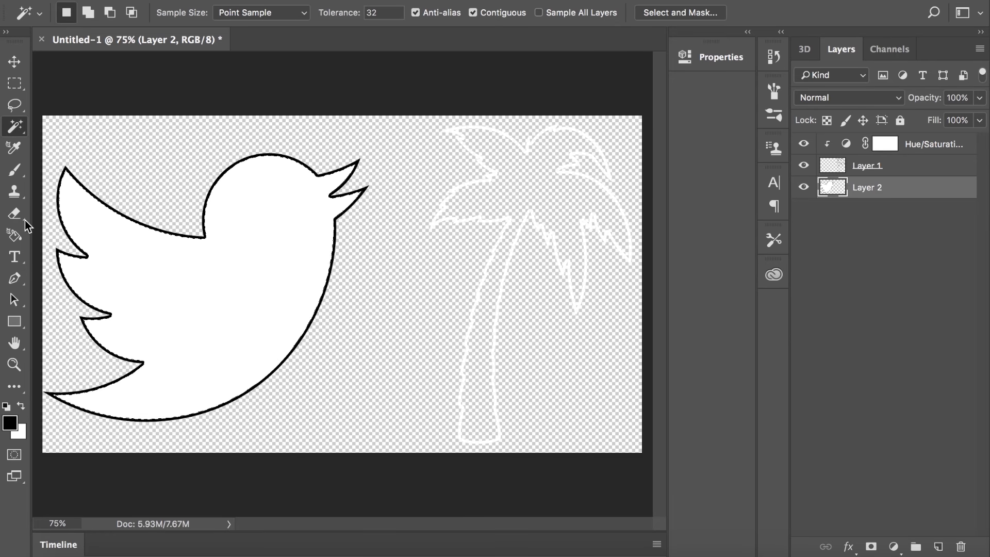
left_click(13, 214)
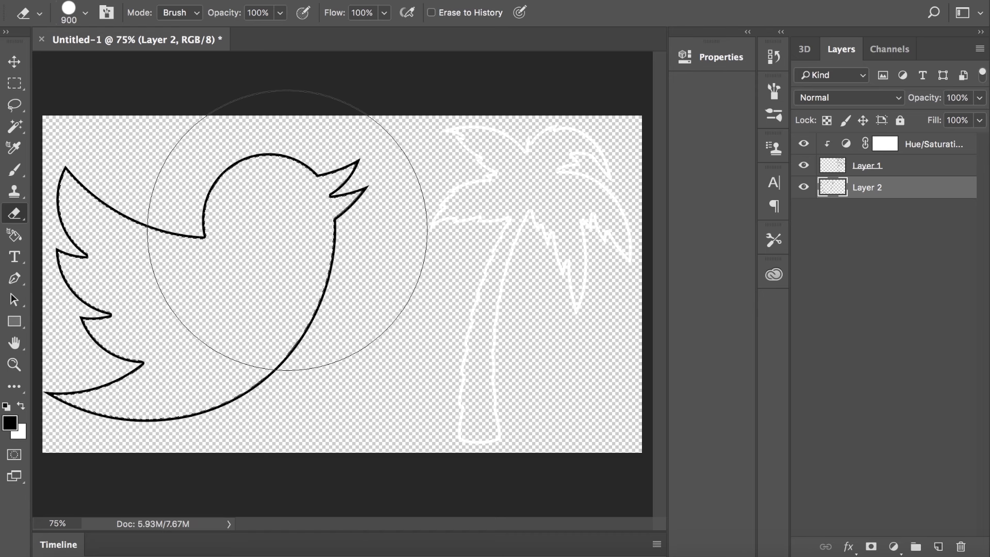
left_click(14, 61)
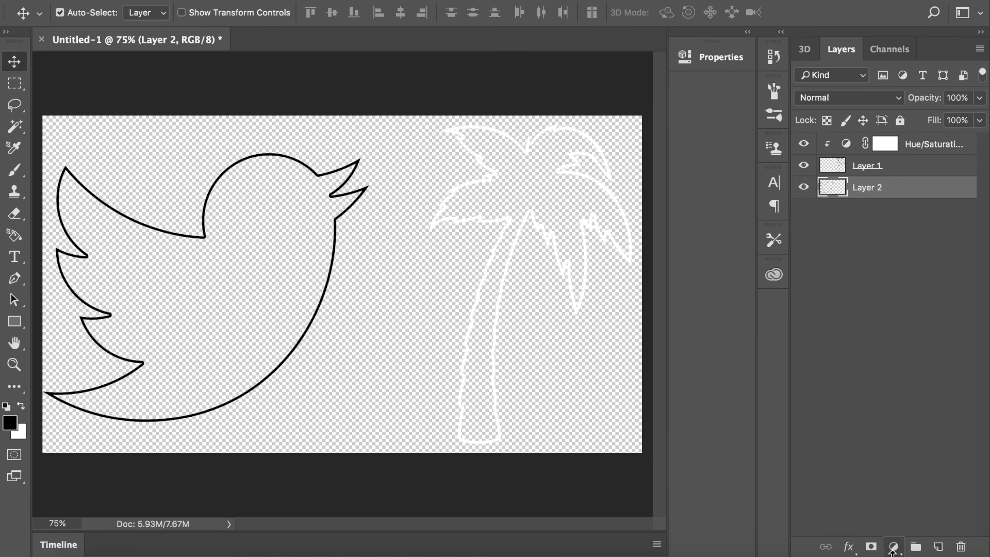
mouse_move(970, 366)
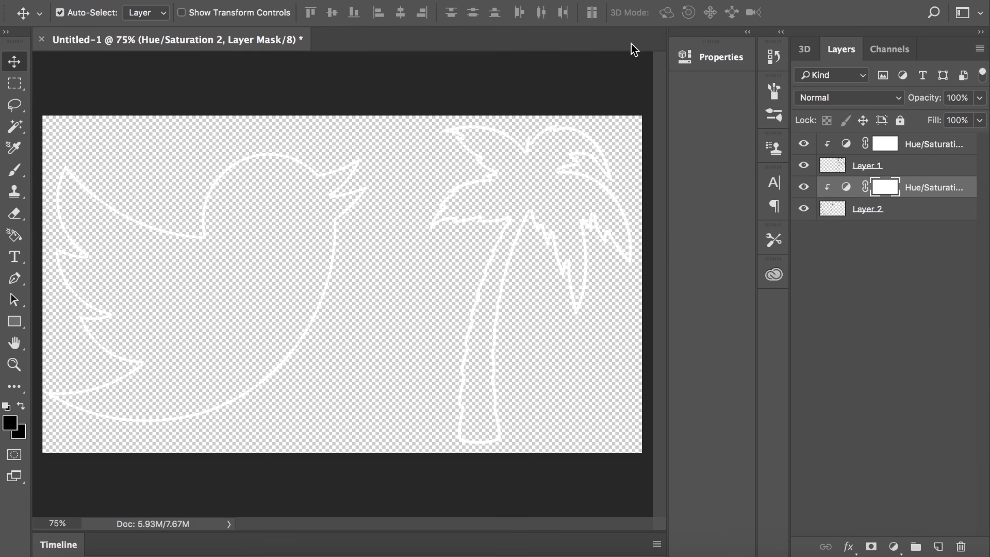
mouse_move(890, 26)
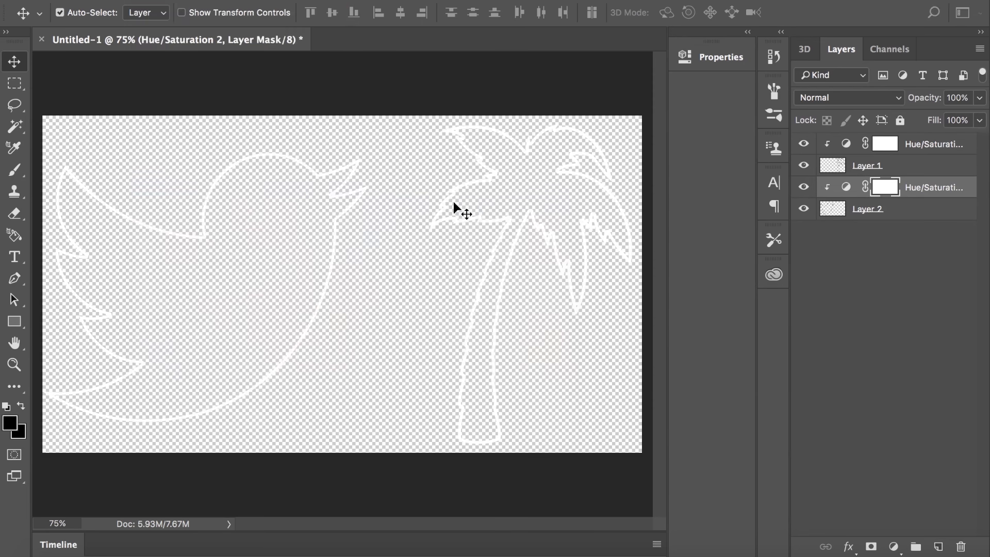
mouse_move(499, 190)
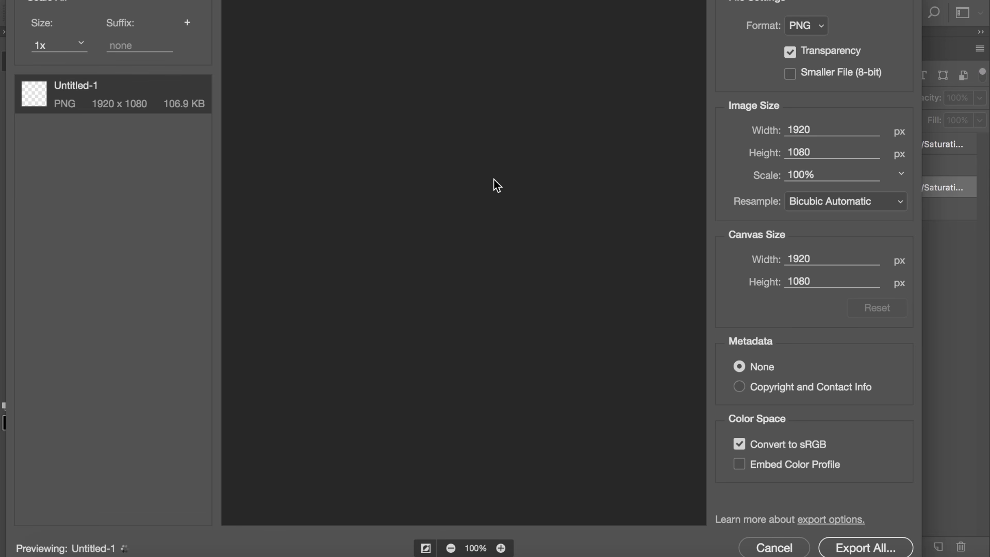
Export the outlines as a transparent 1920 × 1080 PNG named out.png via Export All.
left_click(450, 547)
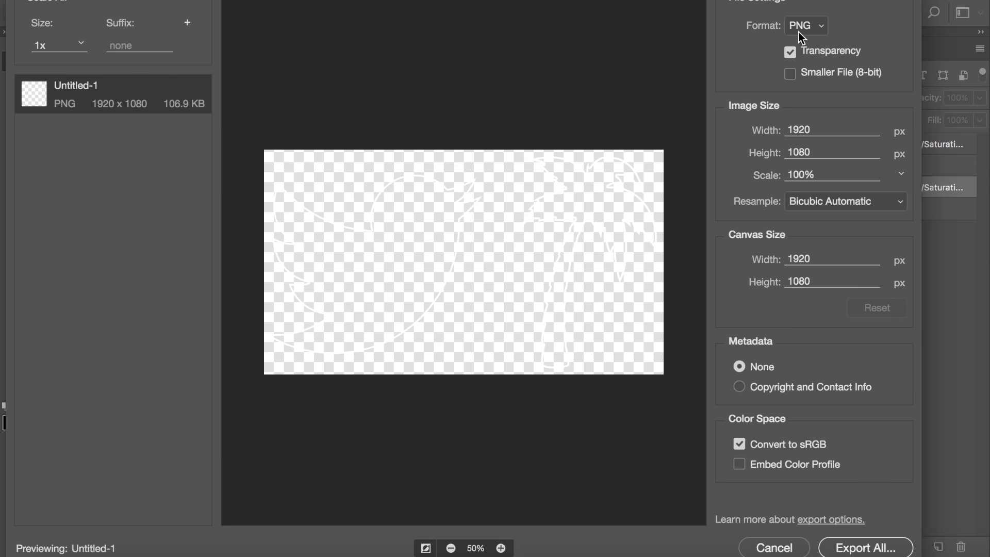
mouse_move(794, 157)
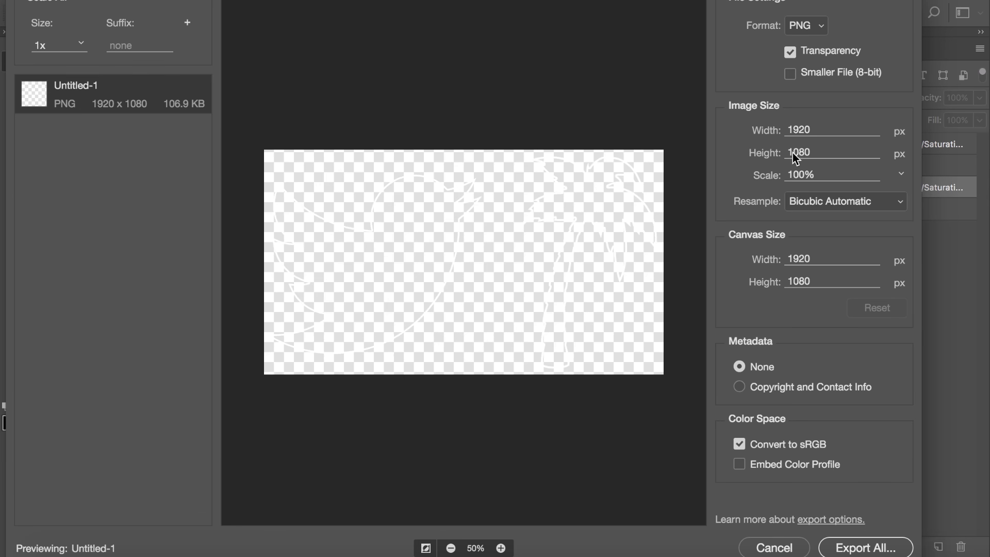
mouse_move(698, 367)
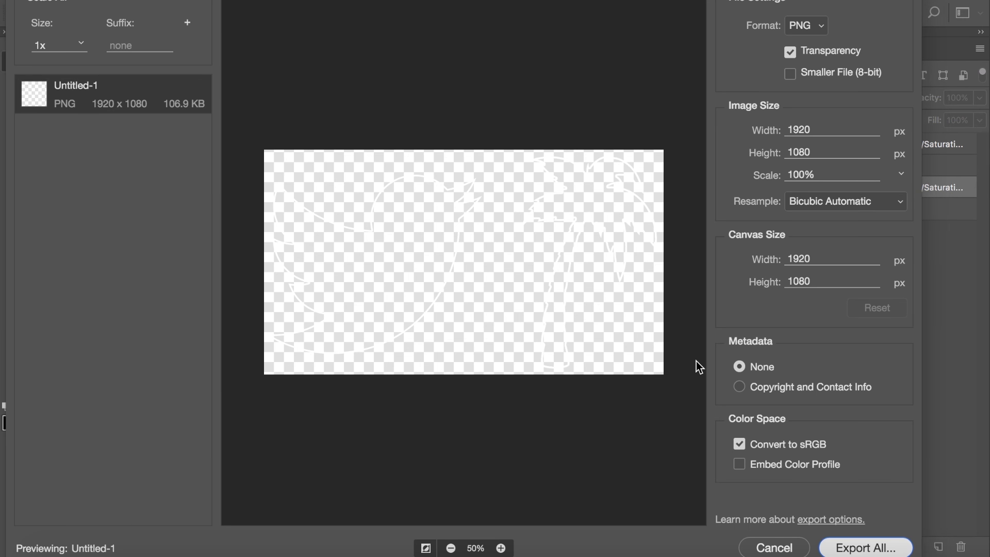
left_click(866, 548)
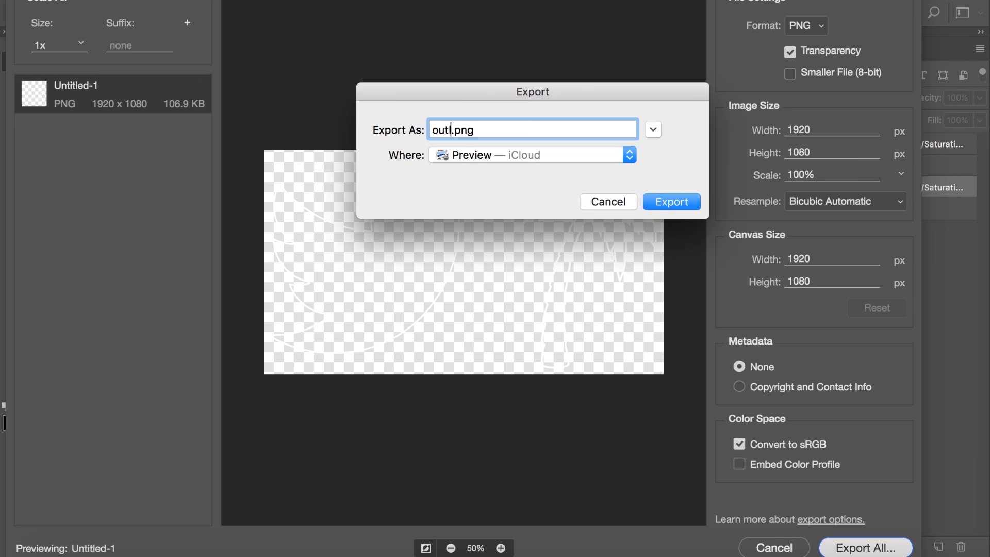